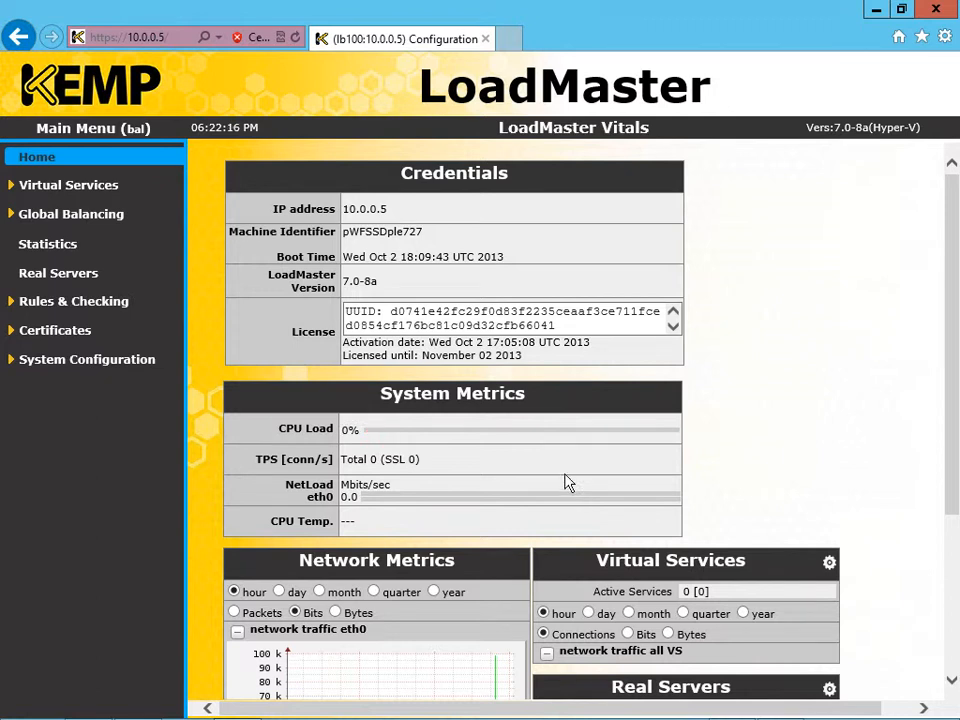
- Display the virtual services list with the Exchange redirect (port 80) and Exchange (443) services
left_click(68, 184)
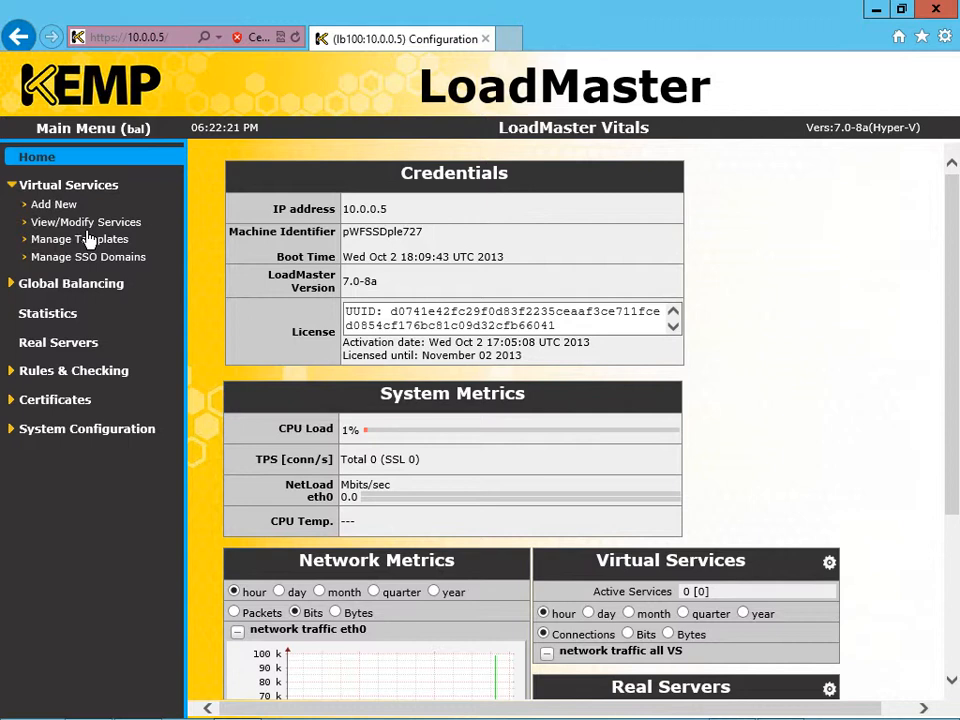
left_click(86, 221)
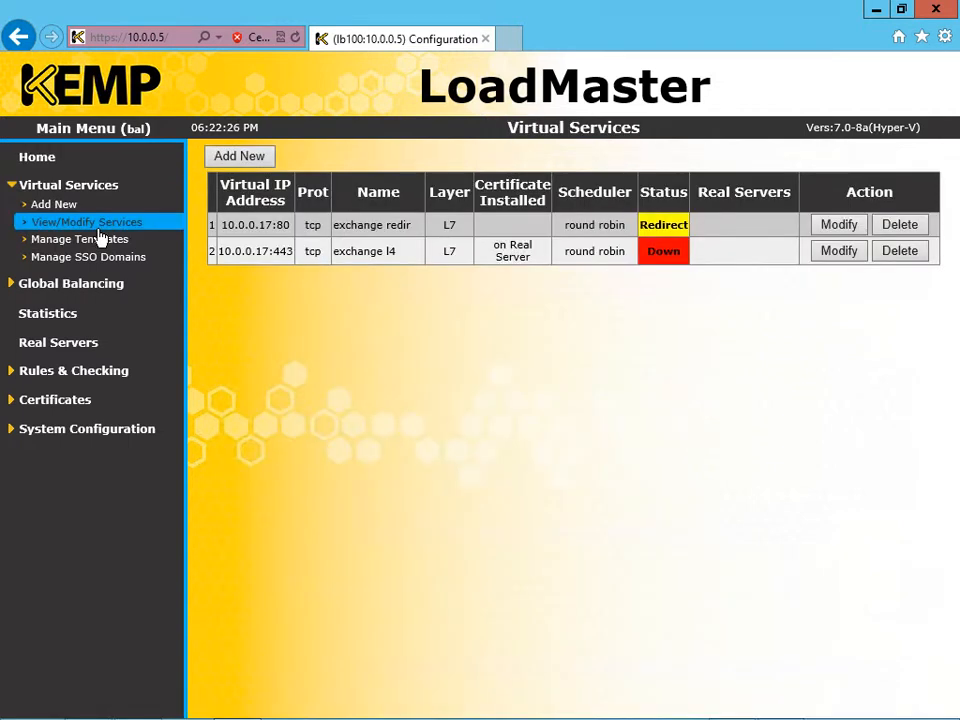
mouse_move(100, 423)
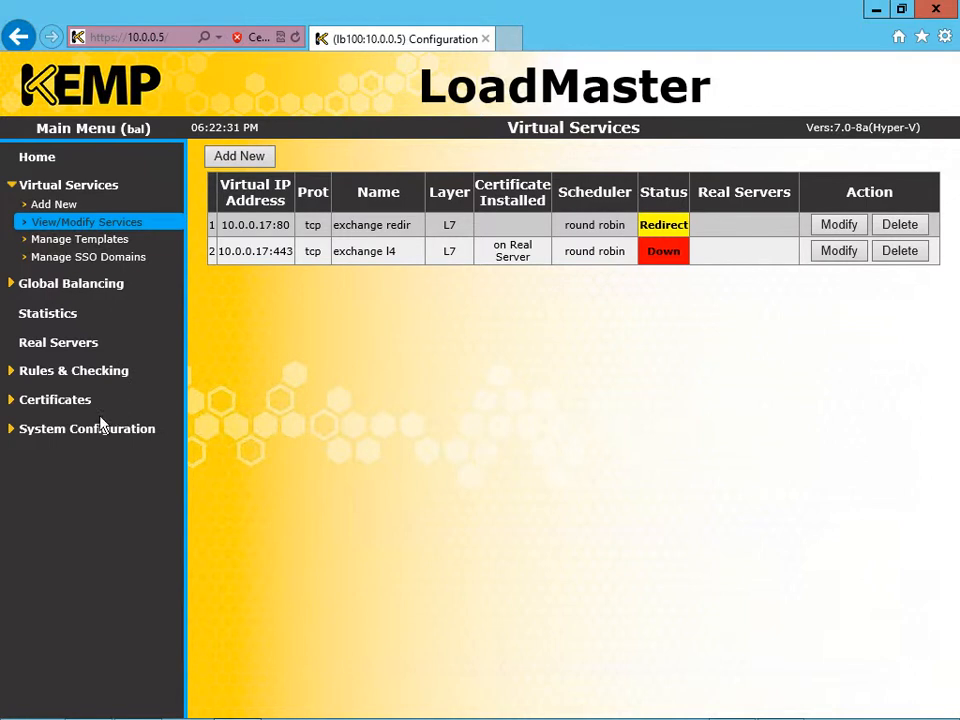
- Open the SSL certificate backup page listing the *.kempdemo.com certificate
left_click(55, 399)
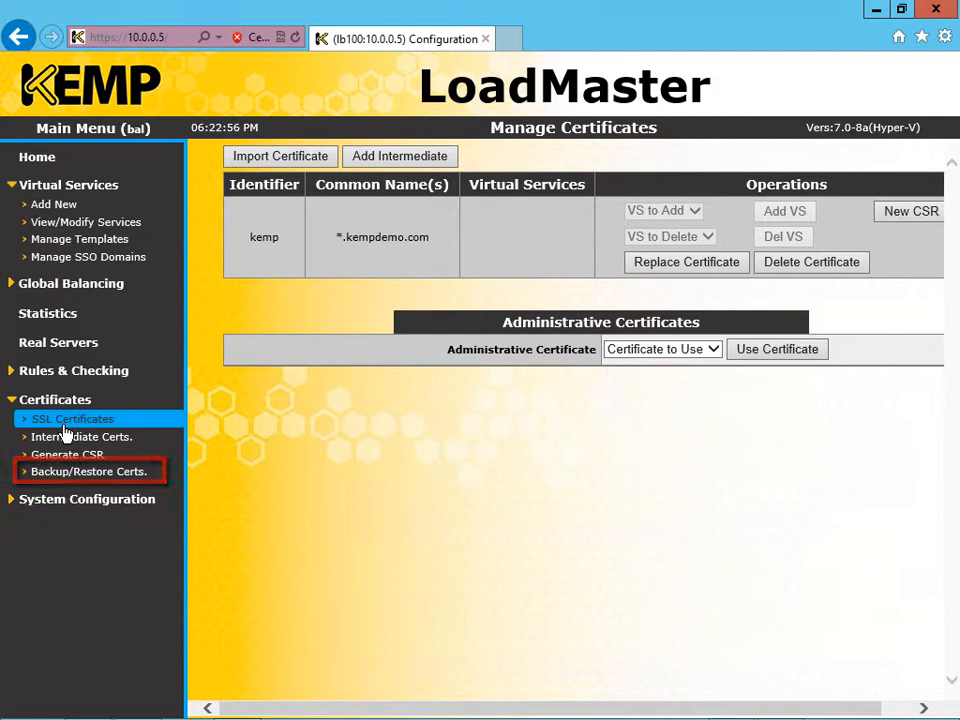
mouse_move(88, 454)
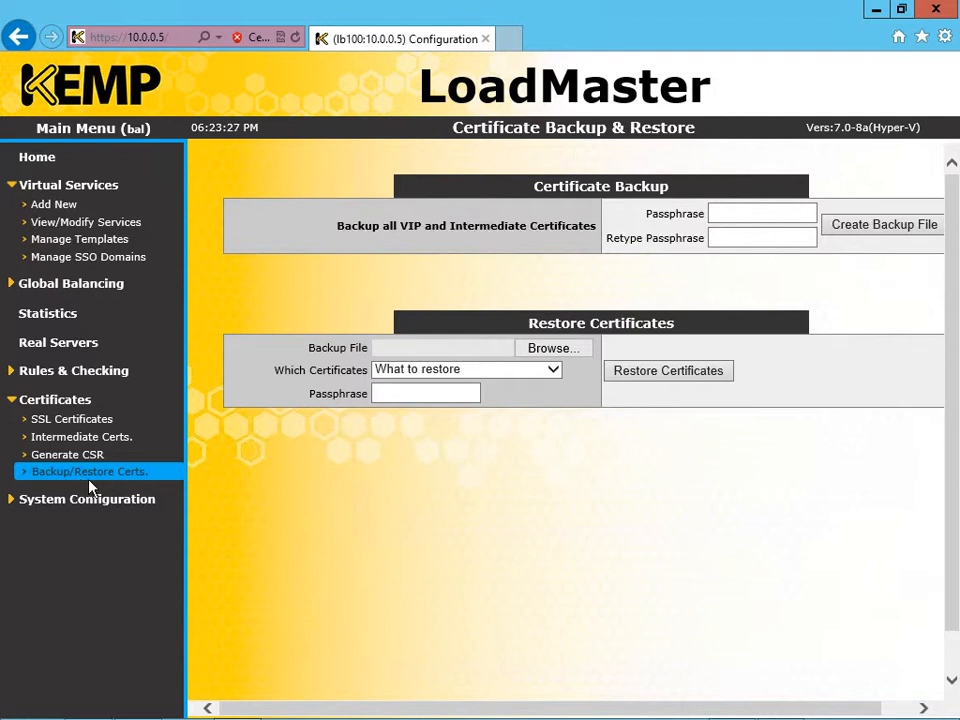
- Enter and retype the certificate backup passphrase
left_click(762, 213)
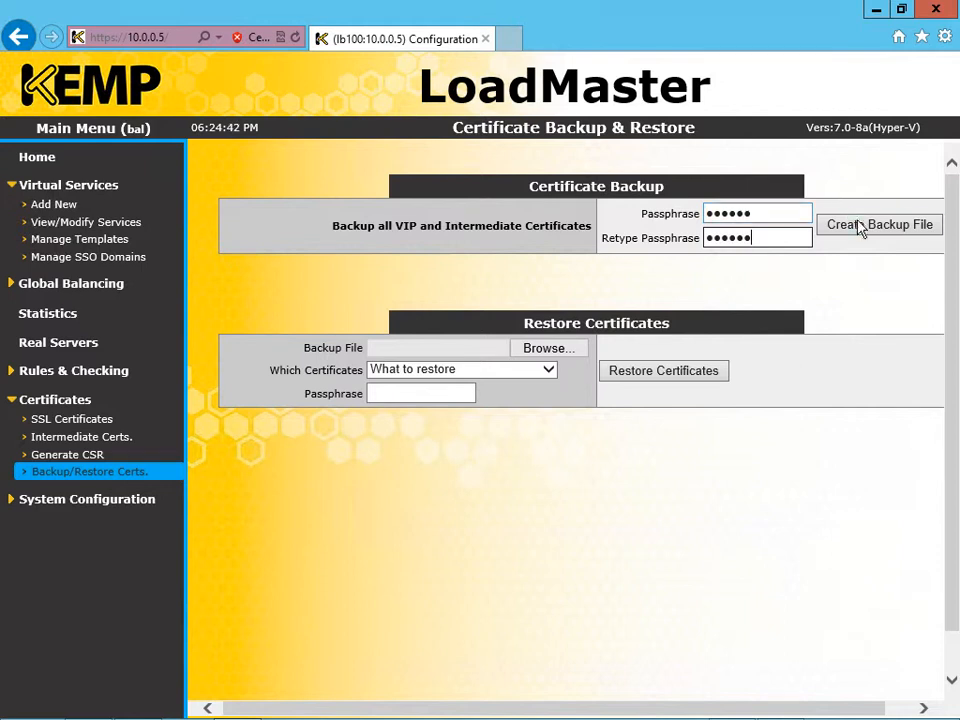
mouse_move(878, 224)
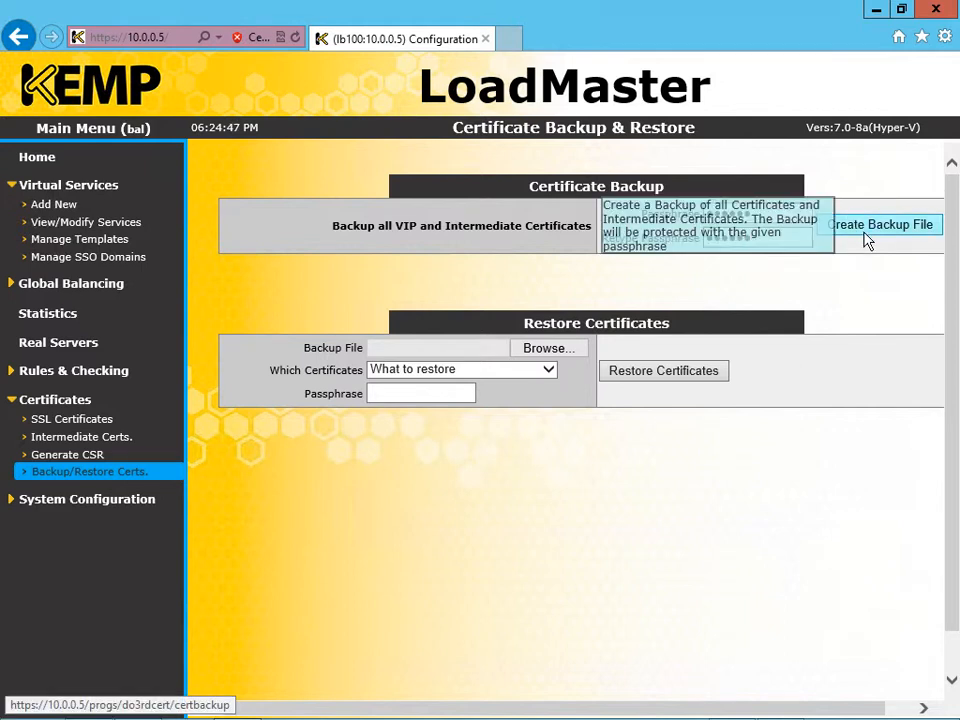
- Generate and save the certificate backup file CertBackup_2013_10_02.18.24
left_click(882, 224)
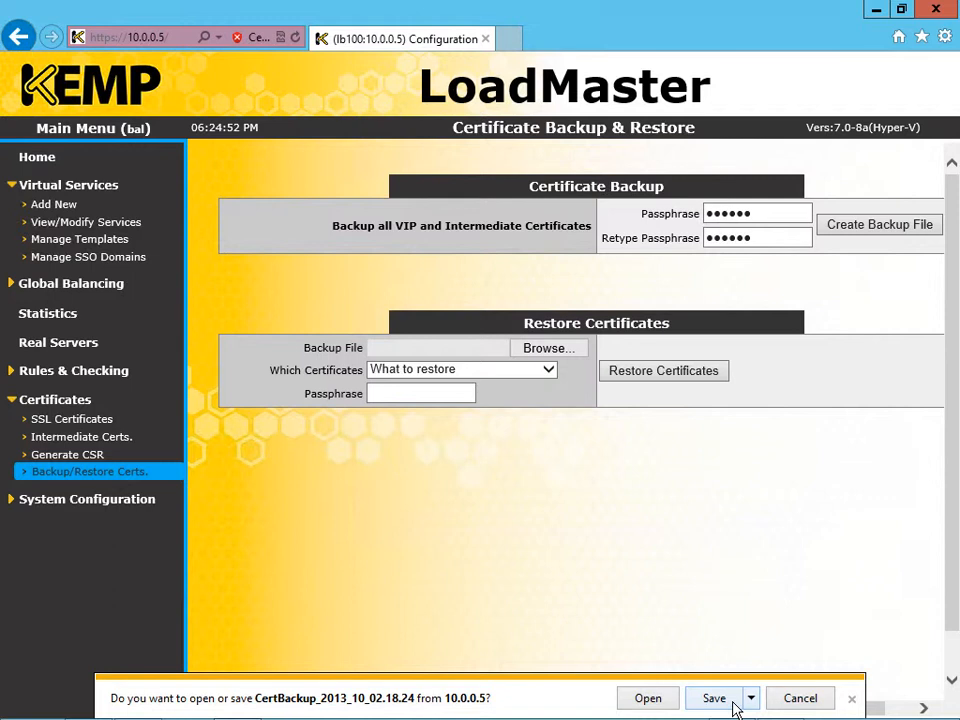
left_click(713, 698)
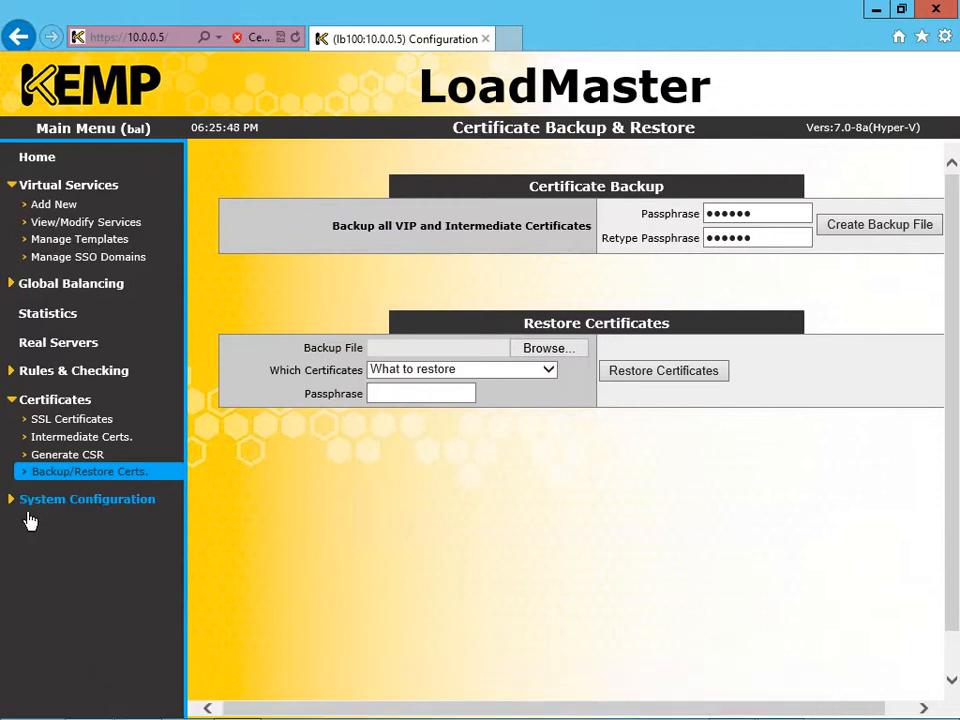
- Open the System Administration Backup/Restore page under System Configuration
left_click(86, 498)
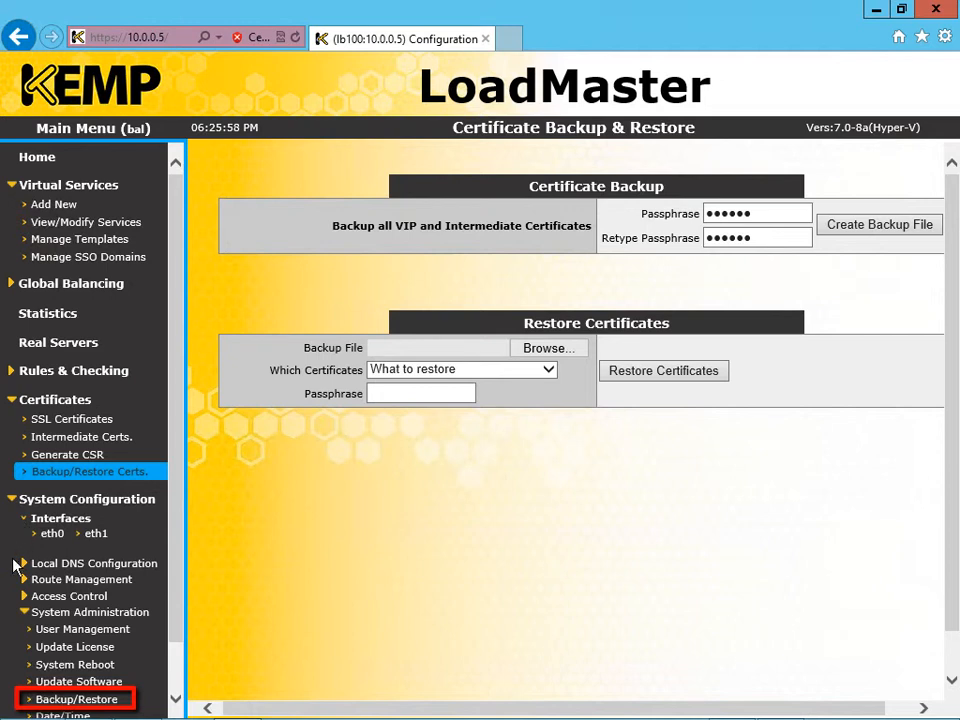
mouse_move(77, 699)
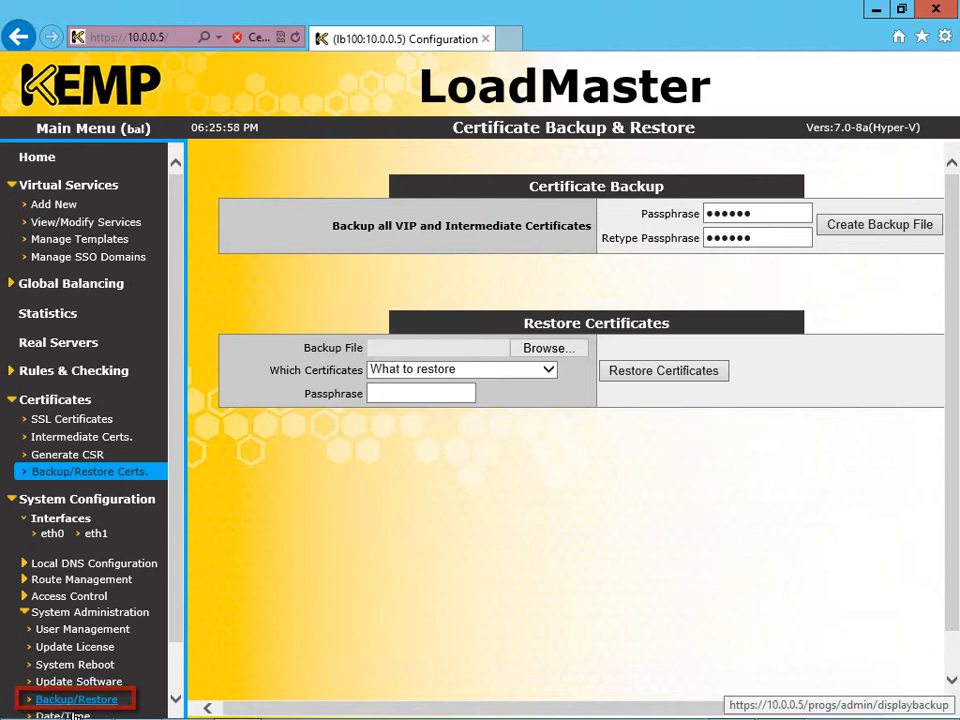
left_click(77, 699)
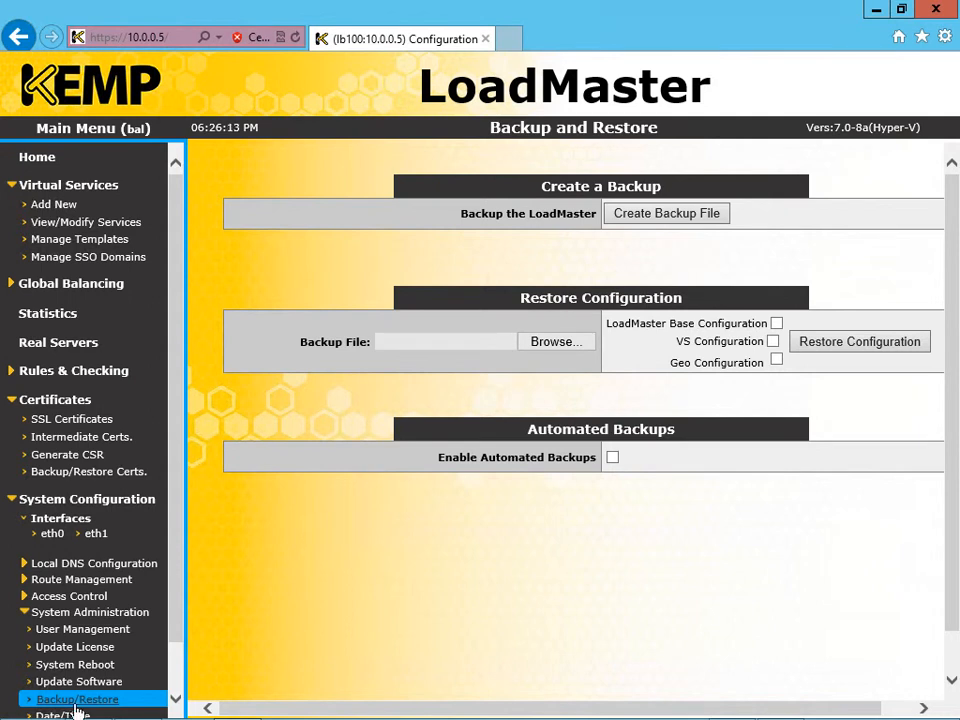
mouse_move(557, 277)
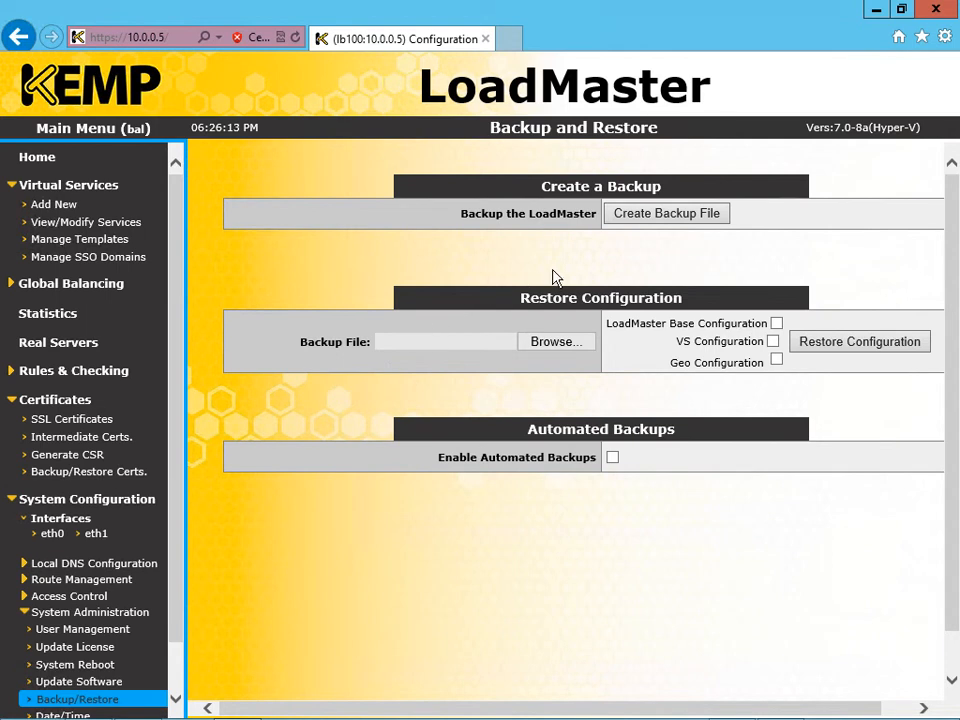
mouse_move(666, 213)
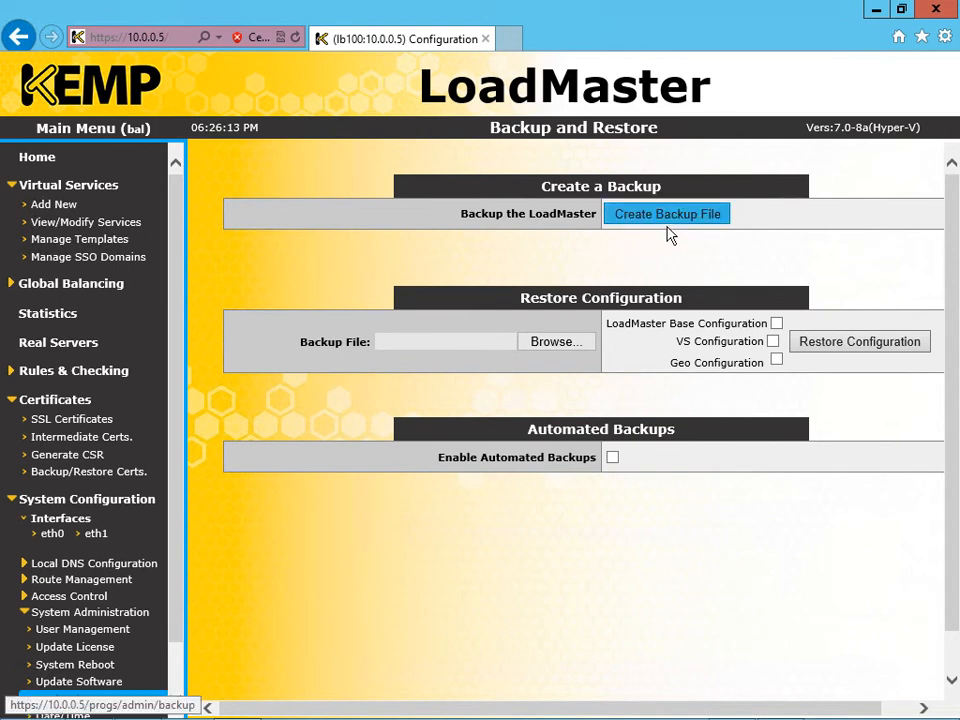
- Generate the configuration backup LMBackups_2013_10_02.18_26 and save the download
left_click(666, 214)
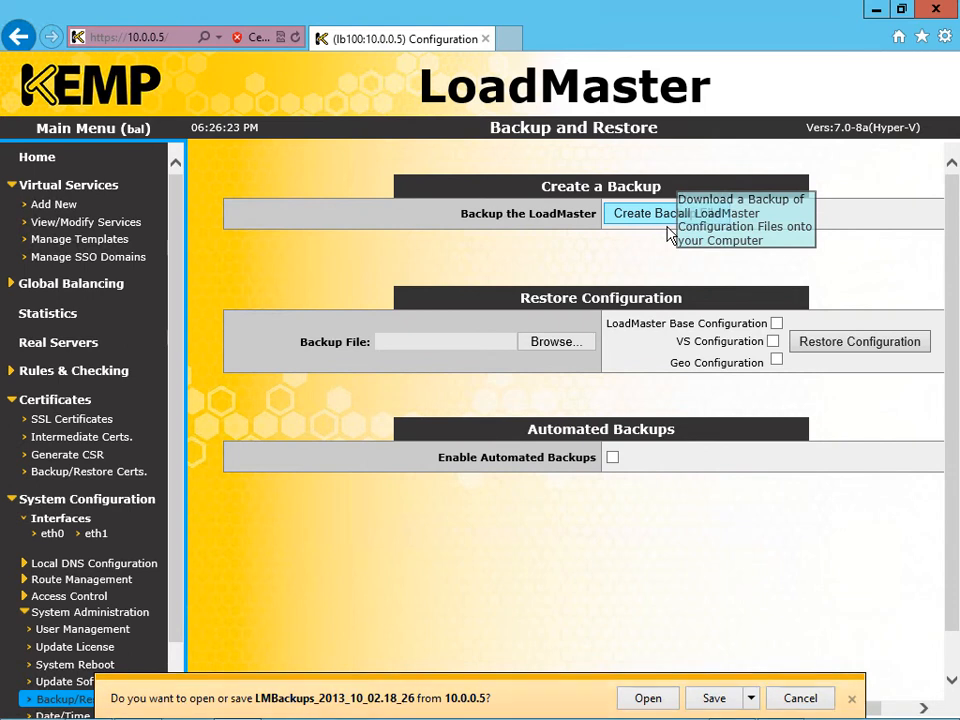
mouse_move(615, 607)
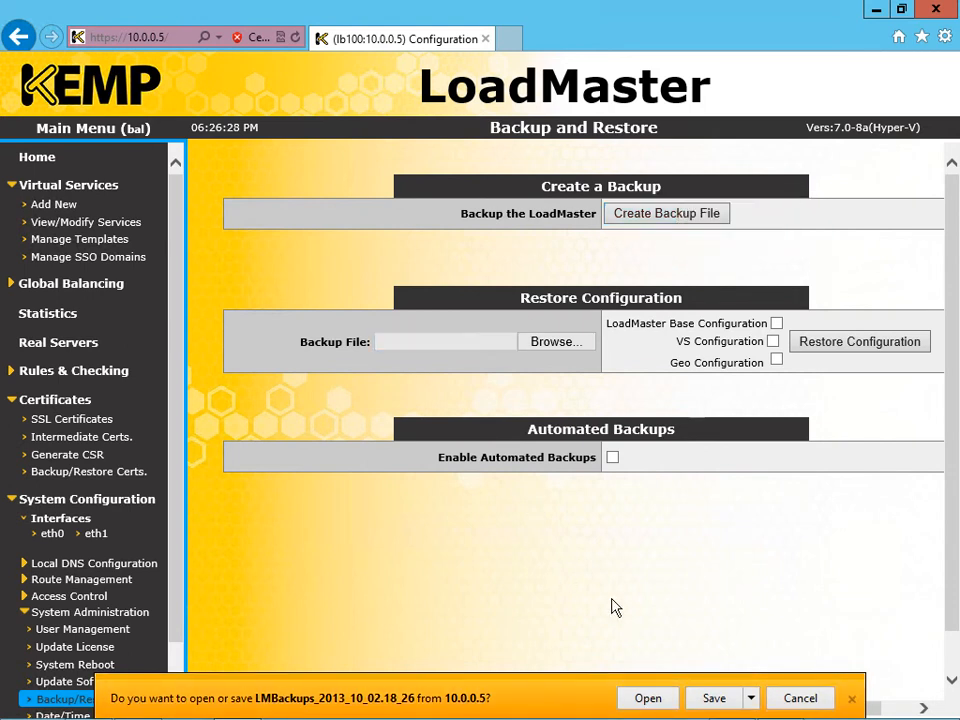
left_click(713, 698)
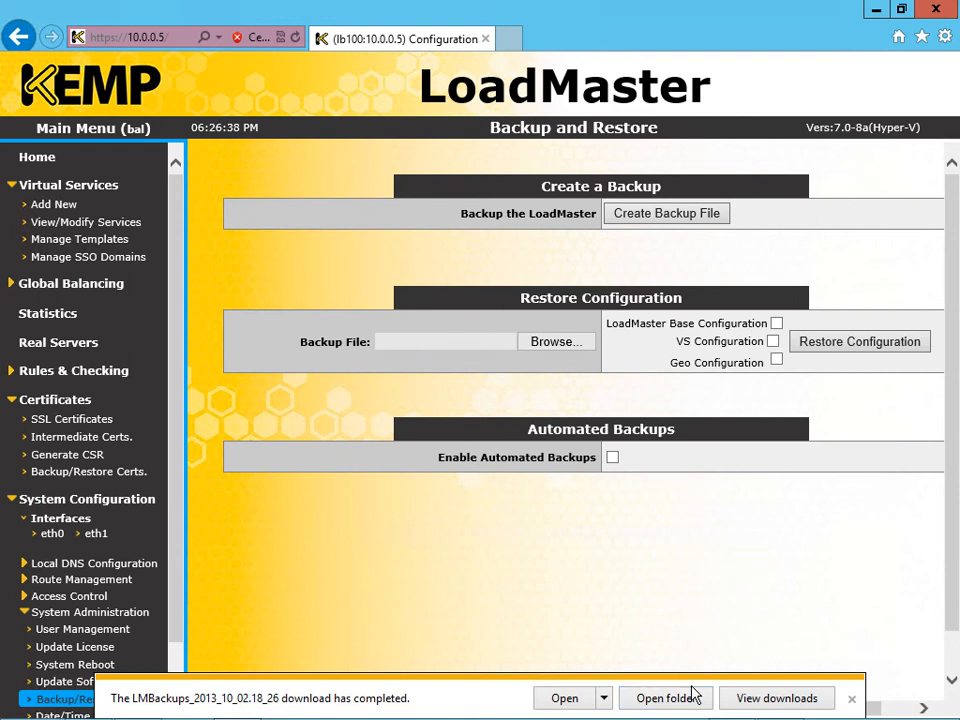